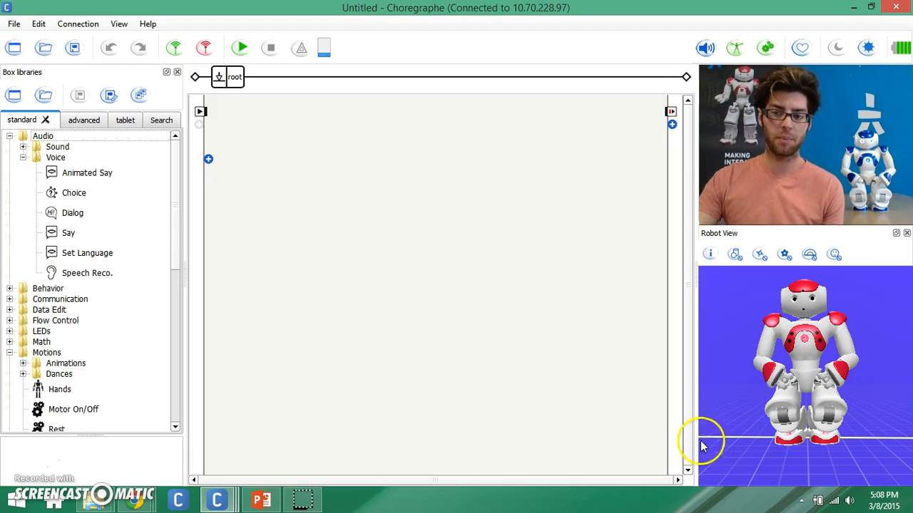
pyautogui.moveTo(676, 440)
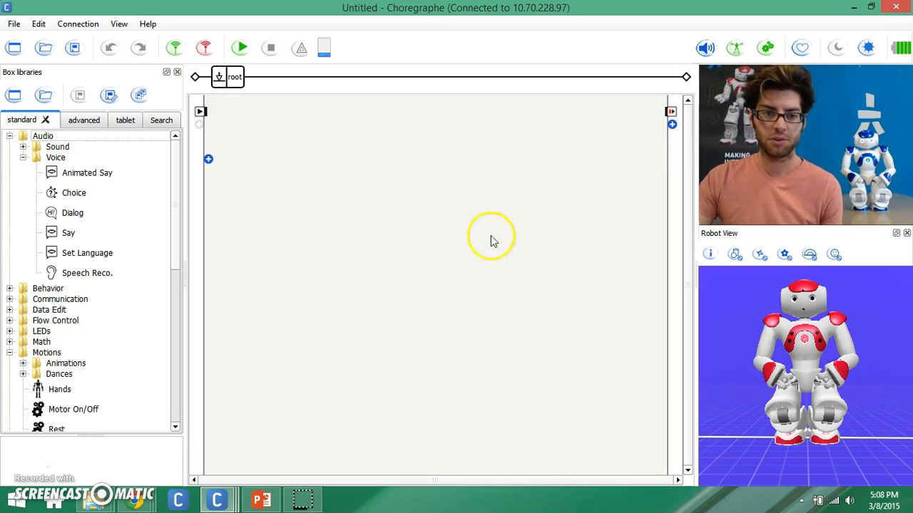
pyautogui.moveTo(488, 246)
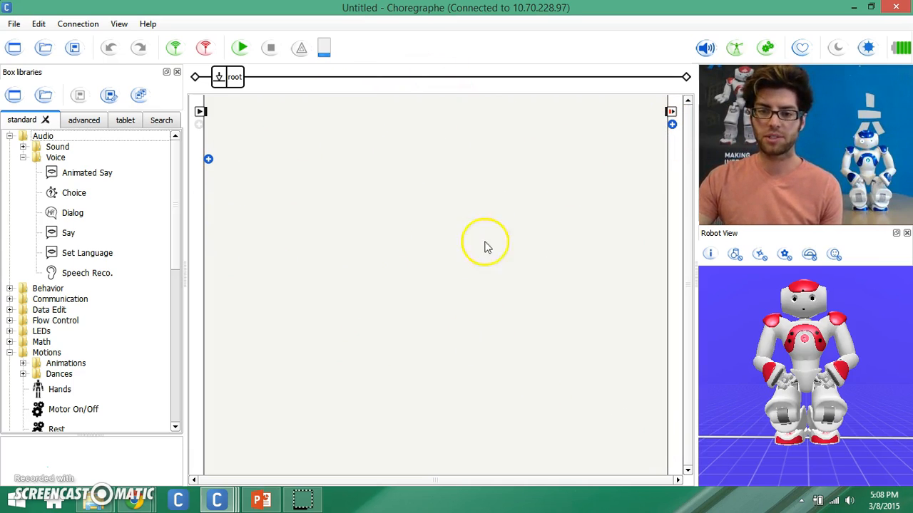
pyautogui.moveTo(478, 364)
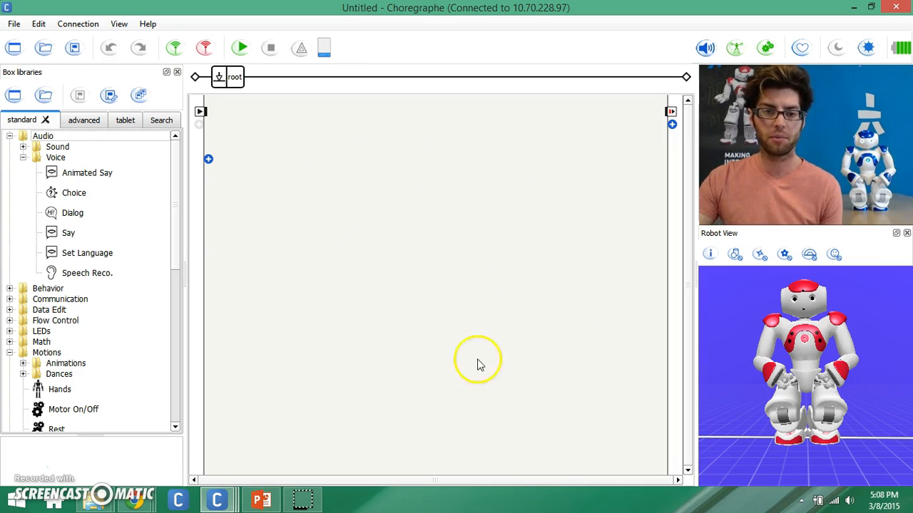
pyautogui.moveTo(496, 299)
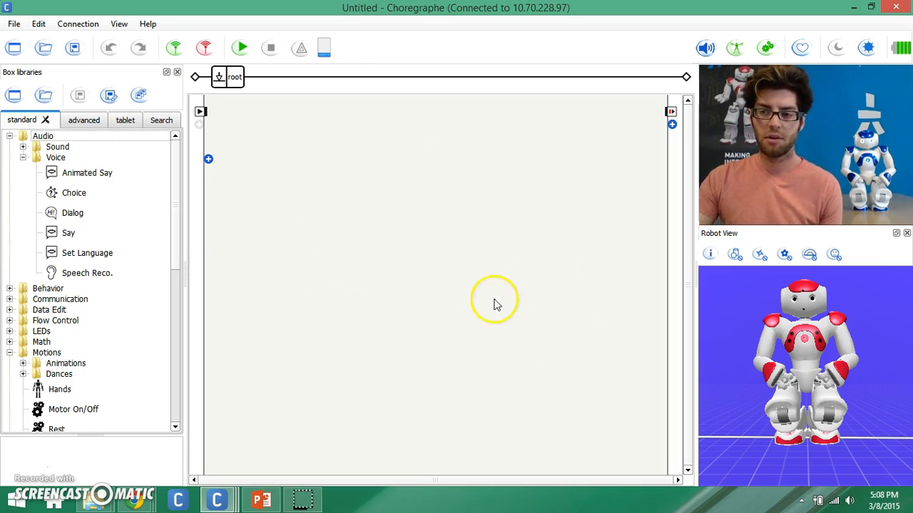
pyautogui.moveTo(487, 185)
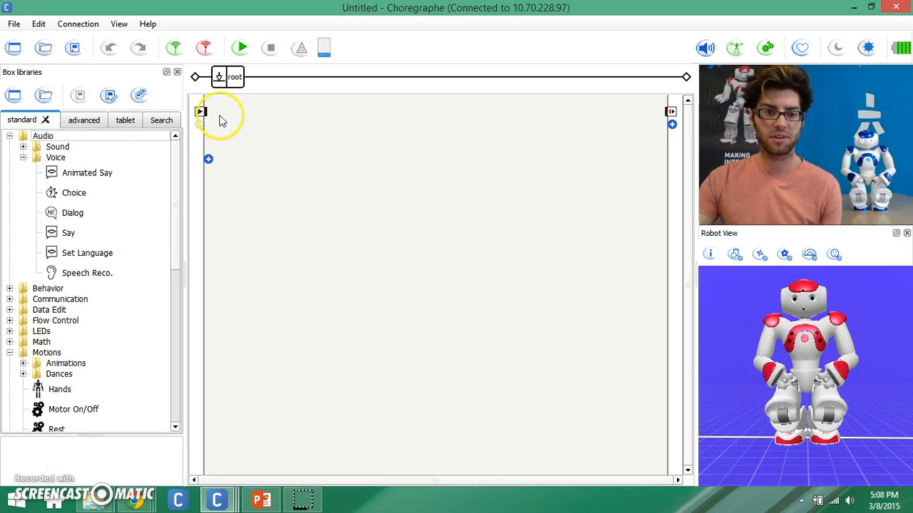
pyautogui.moveTo(388, 235)
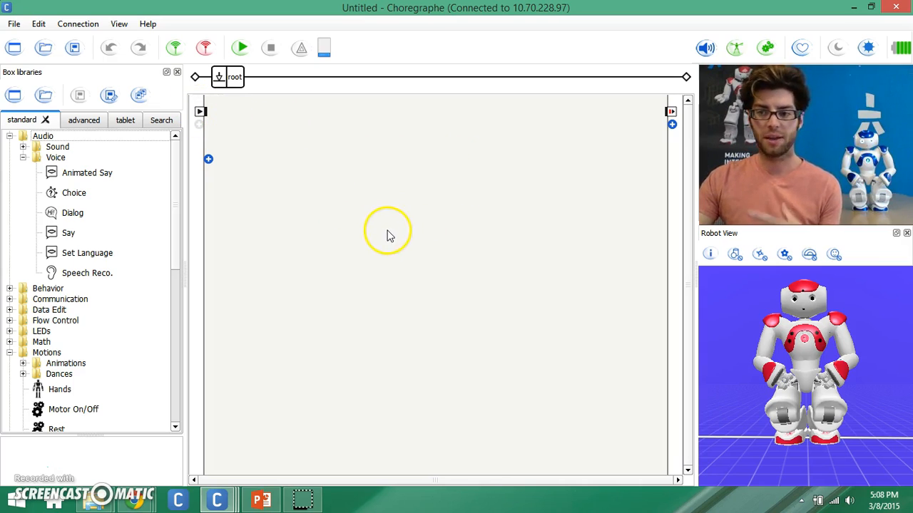
pyautogui.moveTo(148, 151)
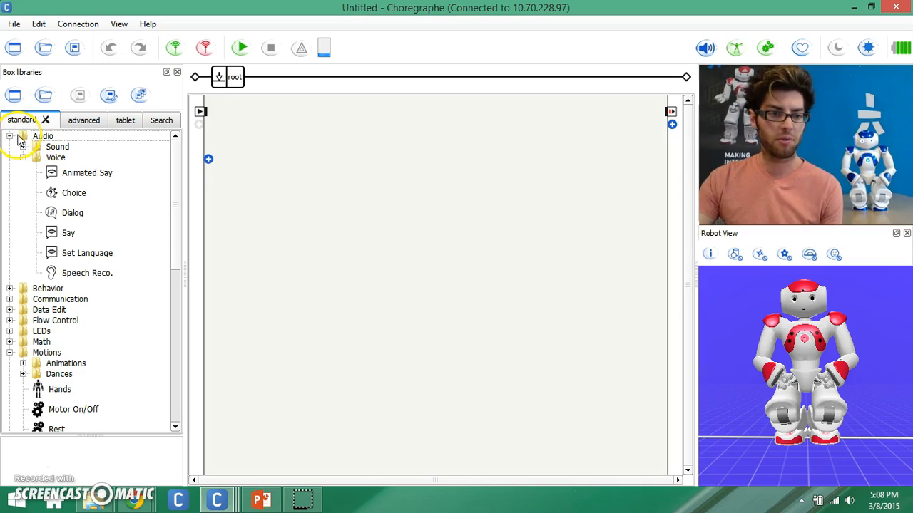
# Browse the box library descriptions: Animated Say, Say, Speech Reco., then the Motions category and Stand Up.
pyautogui.click(87, 171)
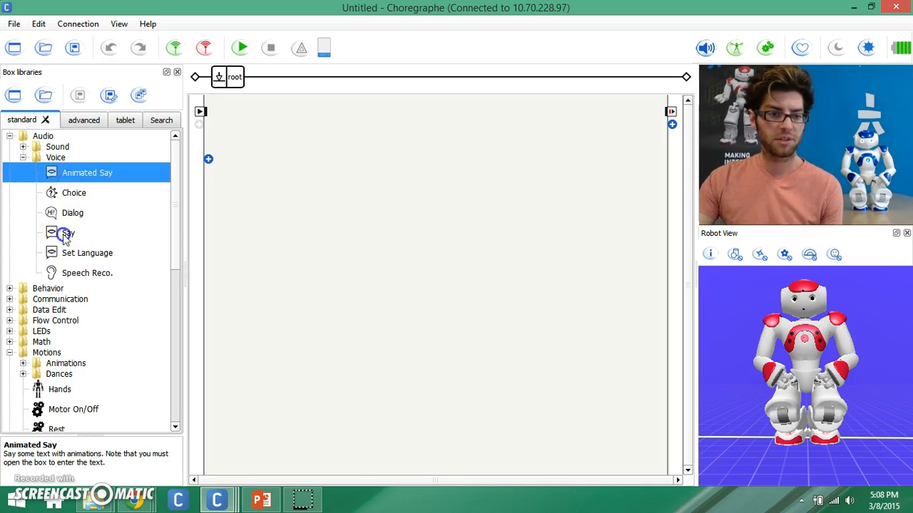
pyautogui.click(68, 234)
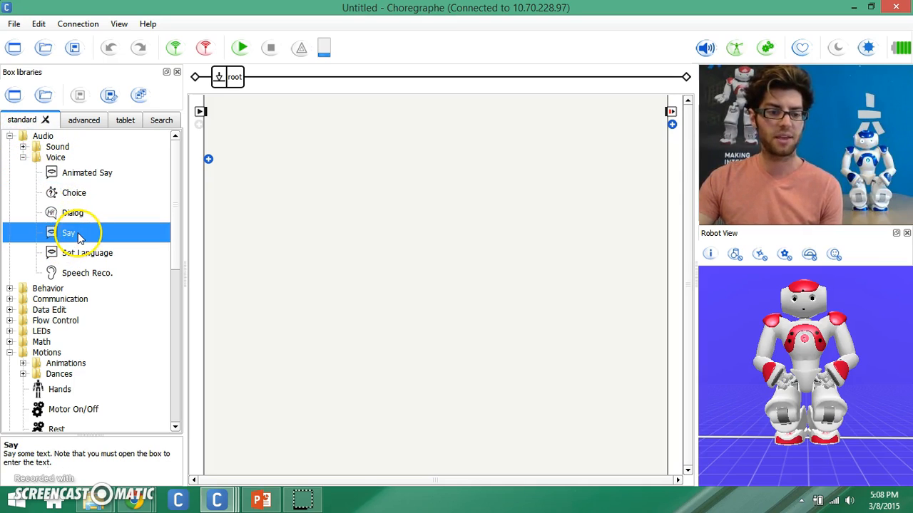
pyautogui.click(85, 272)
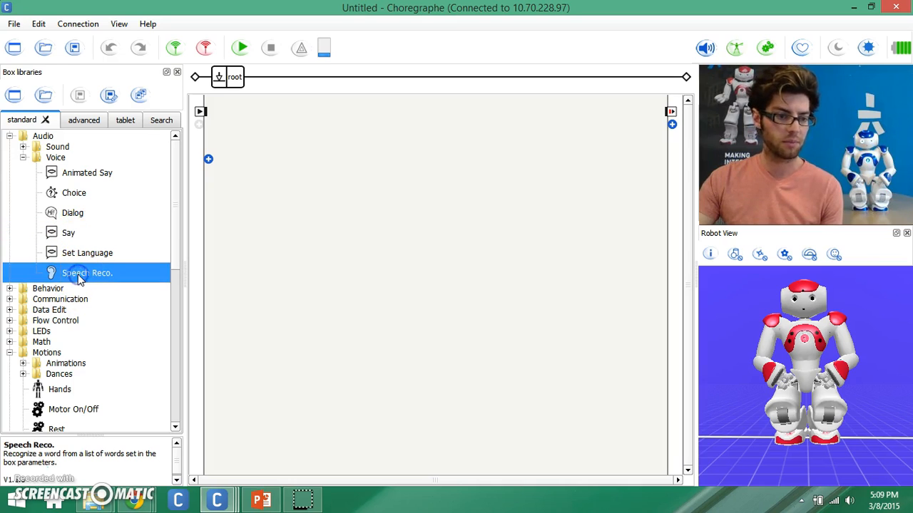
pyautogui.click(87, 253)
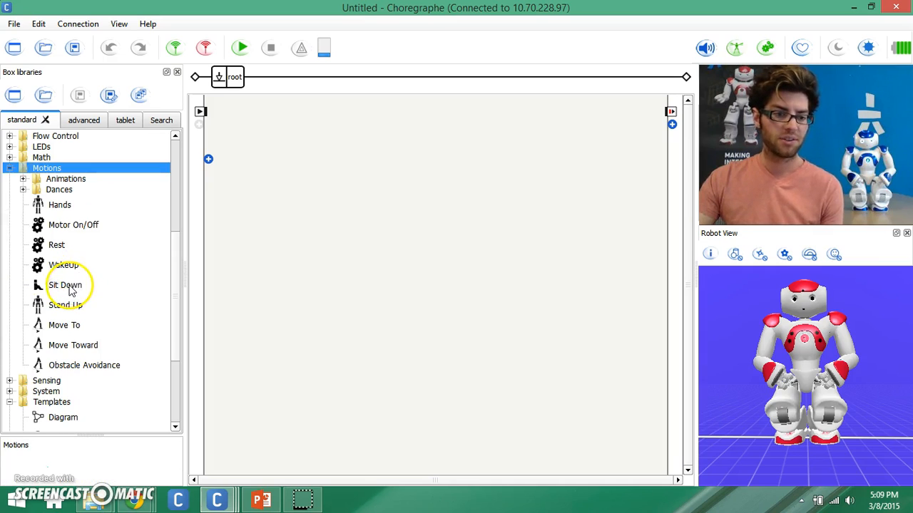
pyautogui.click(65, 306)
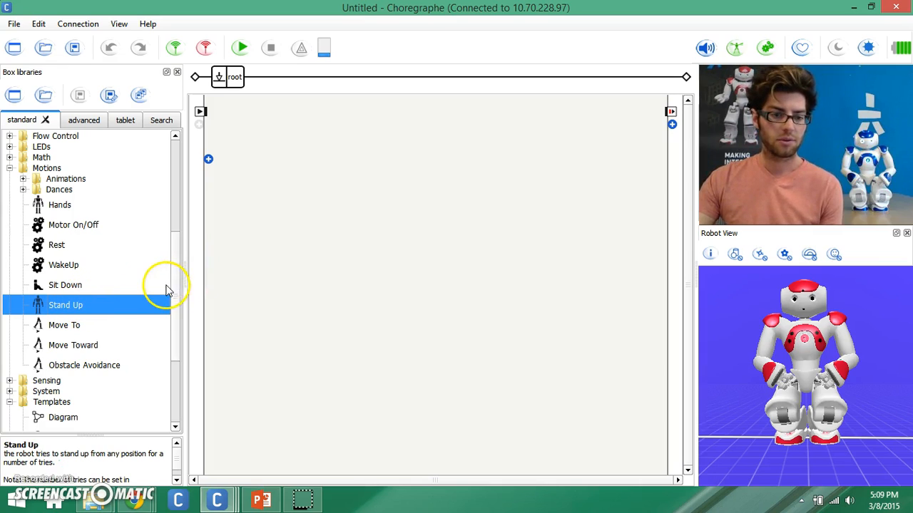
pyautogui.scroll(-3)
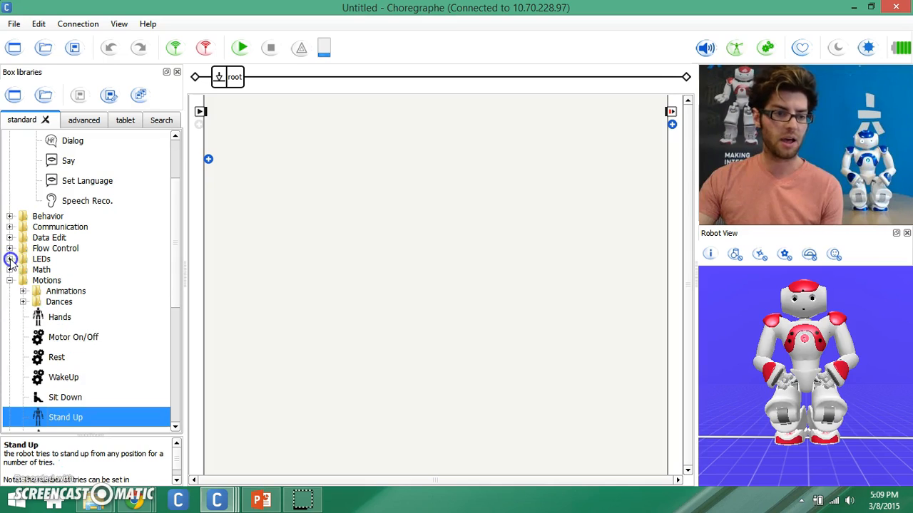
pyautogui.click(10, 248)
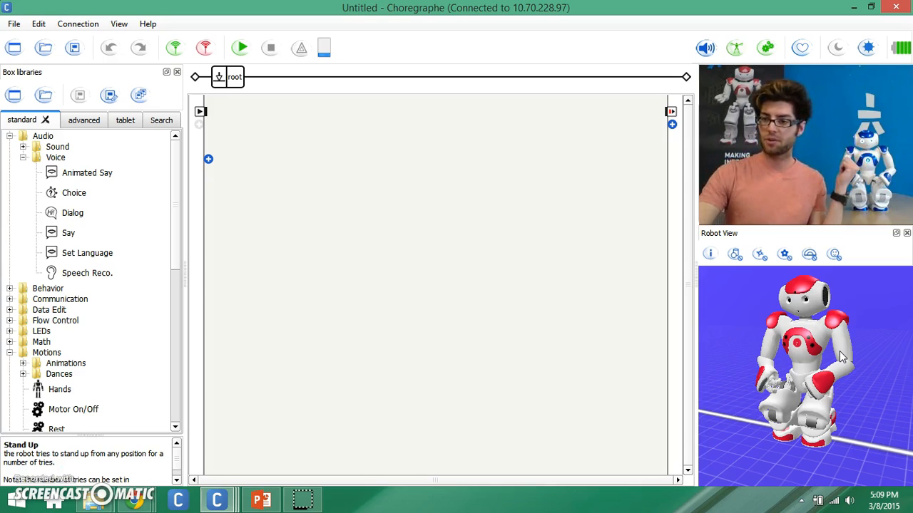
pyautogui.moveTo(107, 25)
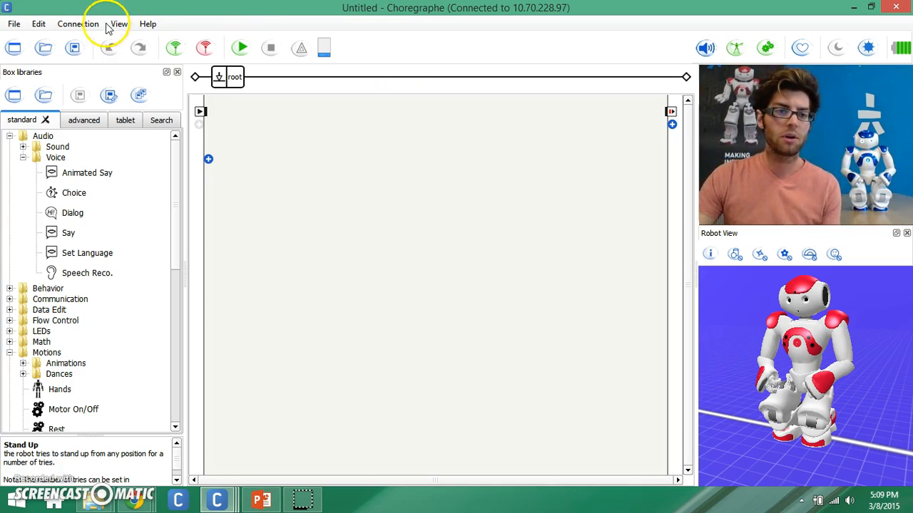
# Bring up the Connection menu's robot connection options from the menu bar.
pyautogui.click(77, 22)
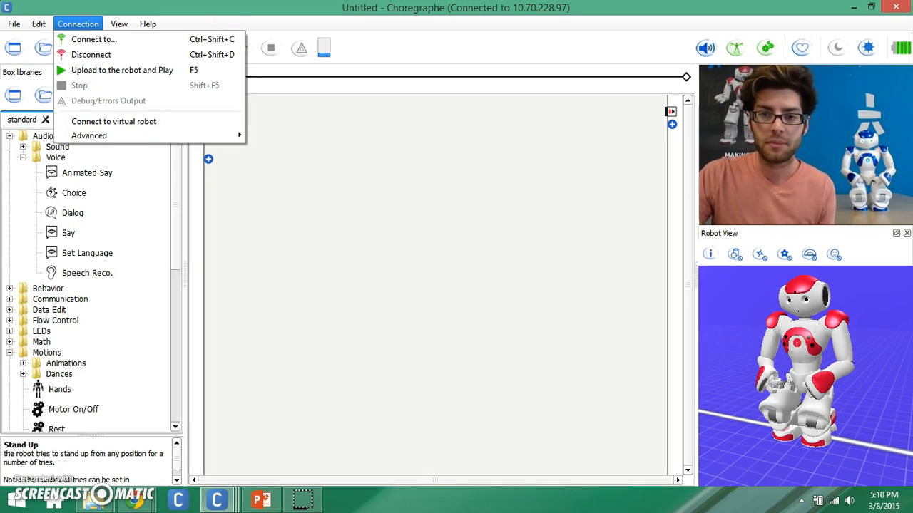
pyautogui.click(119, 23)
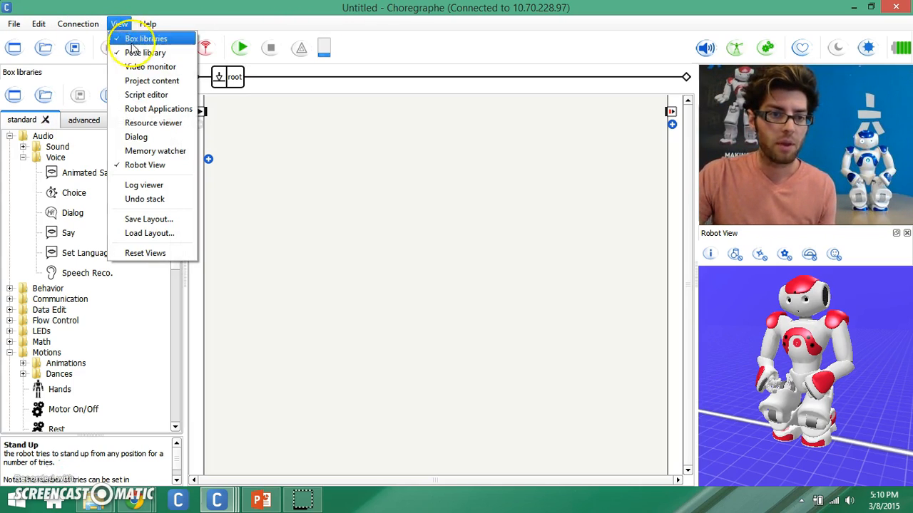
pyautogui.moveTo(150, 67)
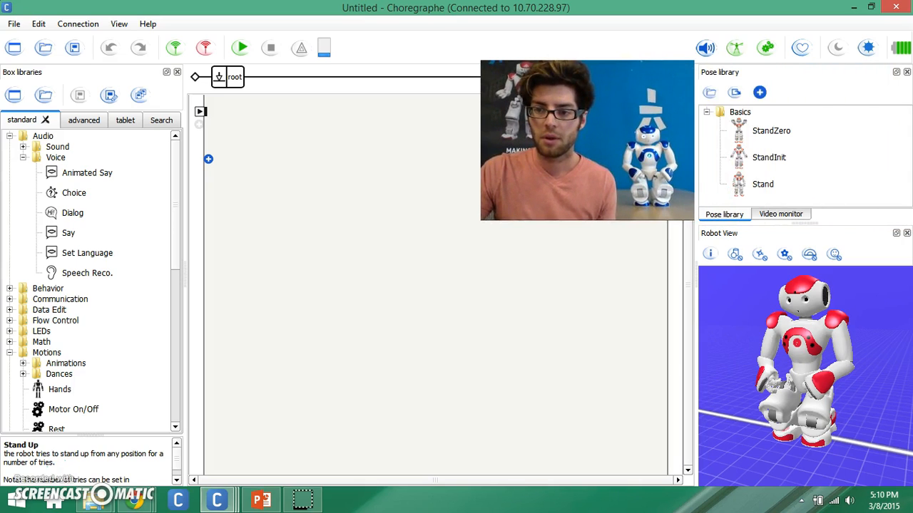
pyautogui.click(780, 214)
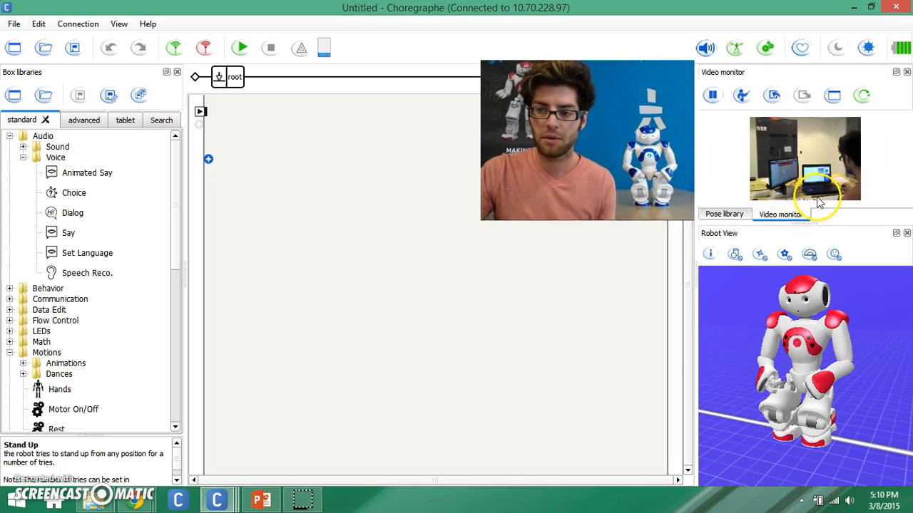
pyautogui.moveTo(827, 207)
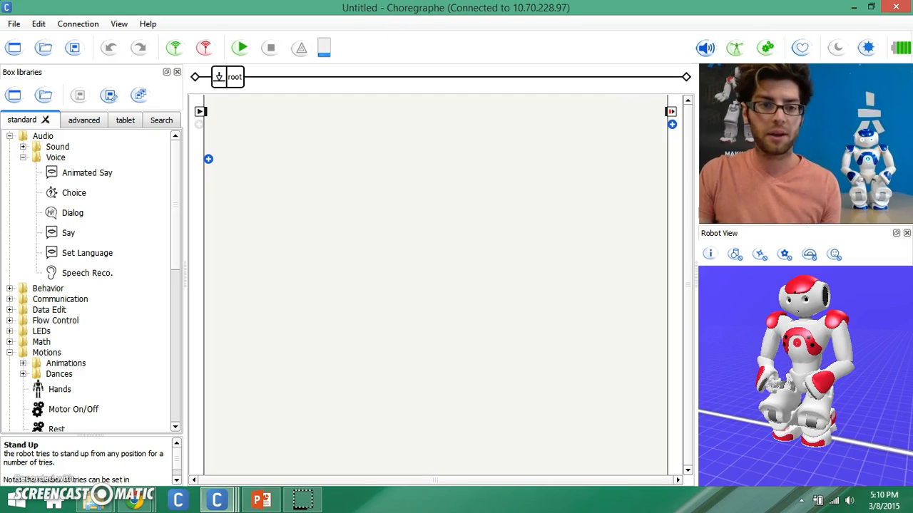
# Read the Dialog box description, then pick the Say box under Audio > Voice.
pyautogui.click(72, 212)
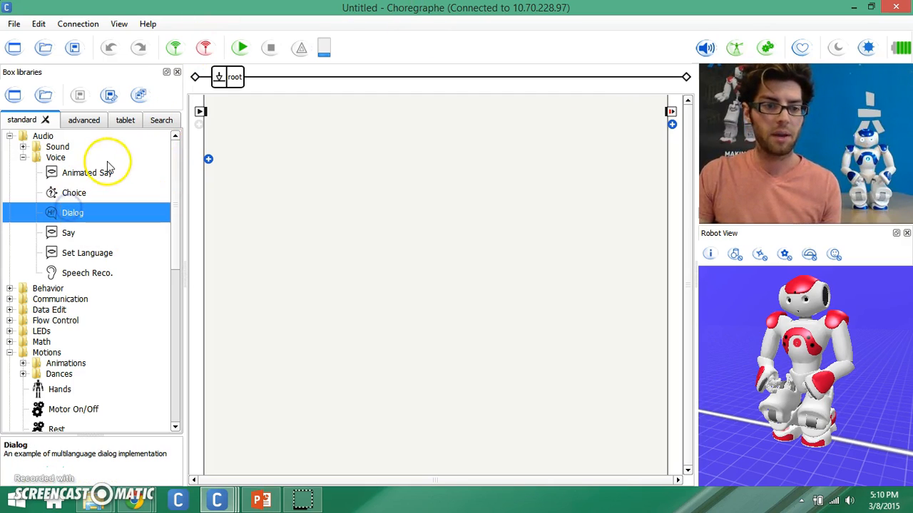
pyautogui.moveTo(88, 270)
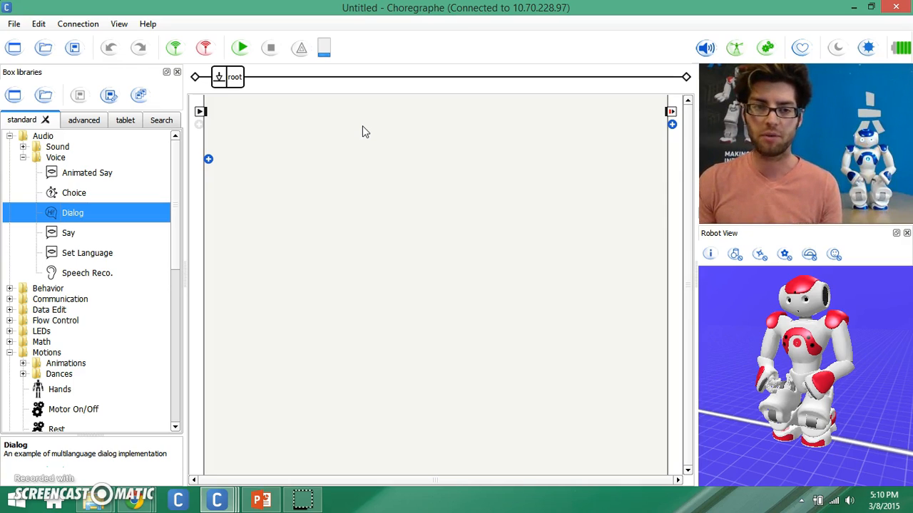
pyautogui.moveTo(151, 146)
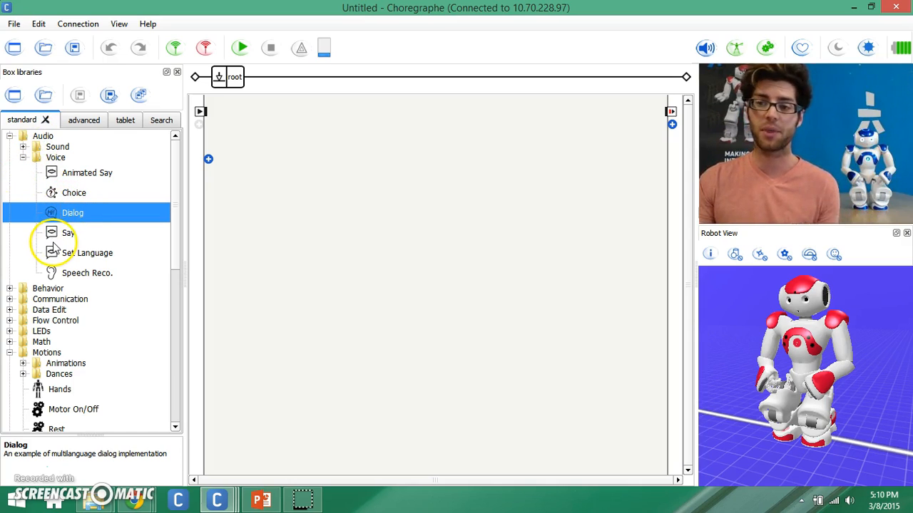
pyautogui.click(68, 232)
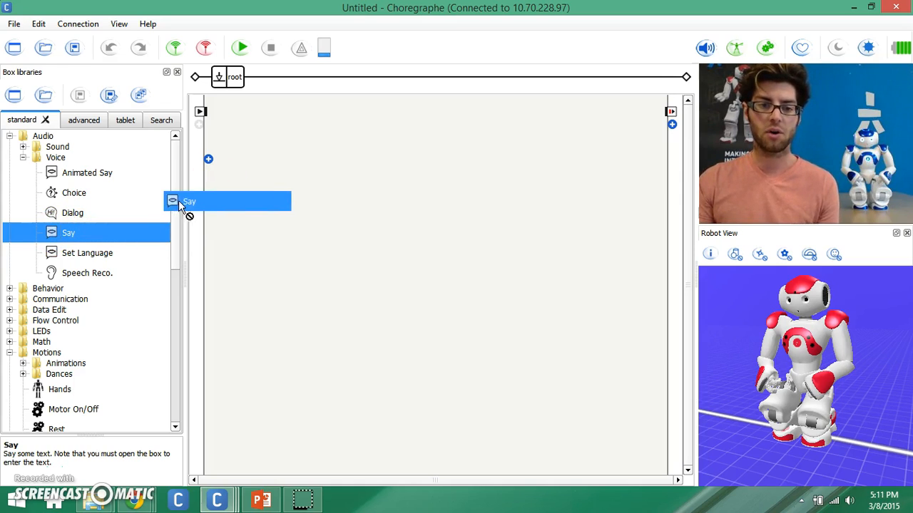
# Place a Say box on the diagram, reset its voice shaping and speed to 100% and confirm.
pyautogui.moveTo(188, 201); pyautogui.dragTo(345, 197)
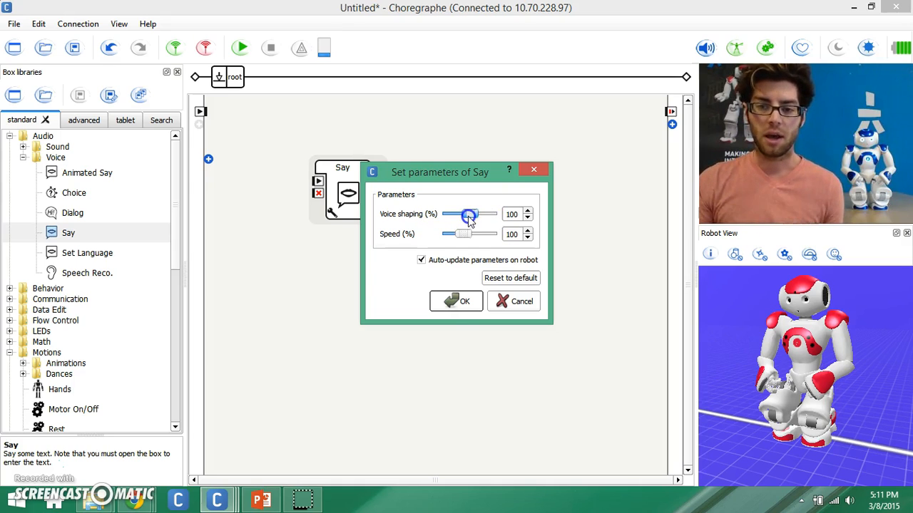
pyautogui.moveTo(468, 213)
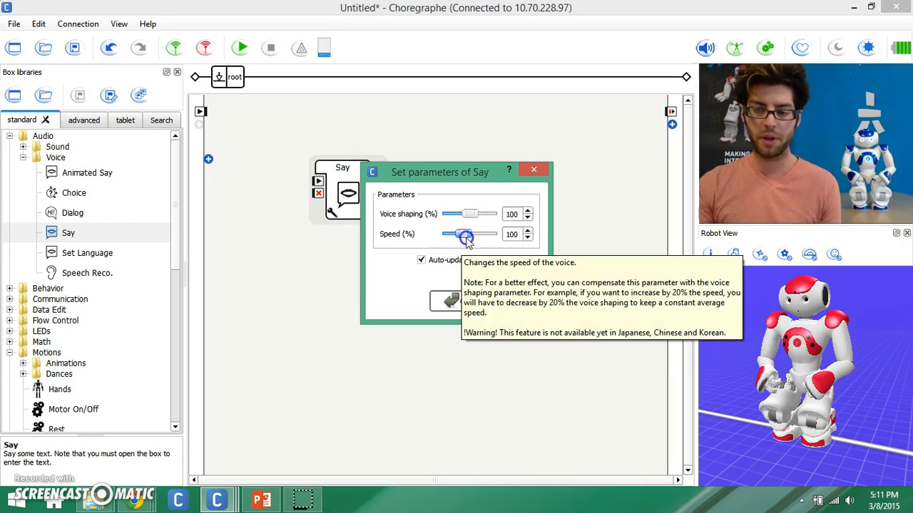
pyautogui.moveTo(465, 234); pyautogui.dragTo(477, 234)
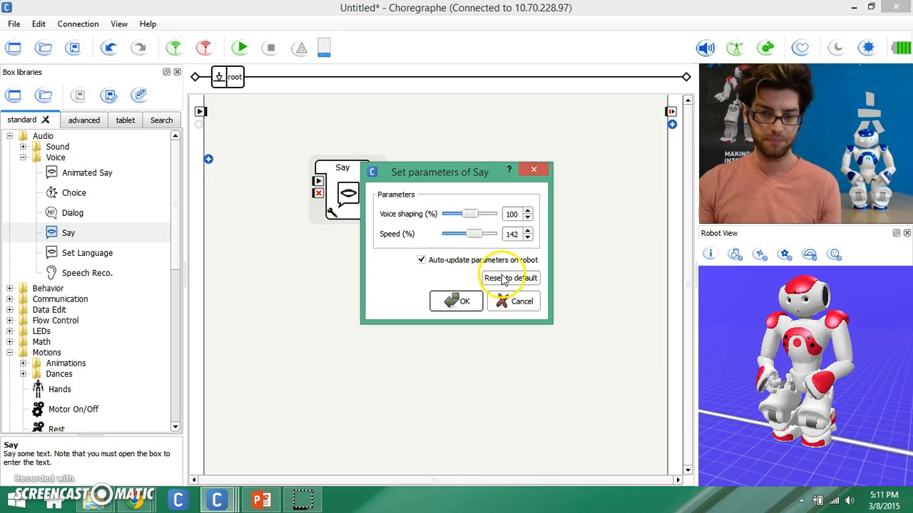
pyautogui.click(511, 278)
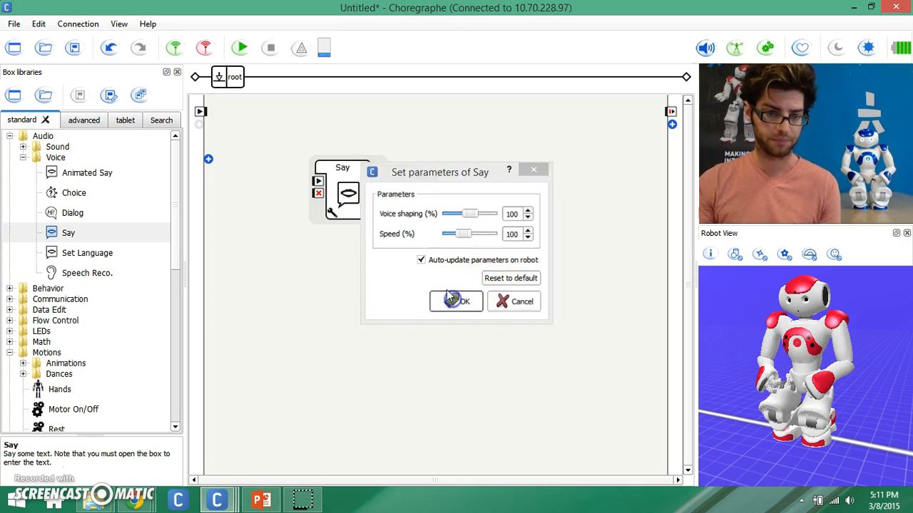
pyautogui.click(456, 301)
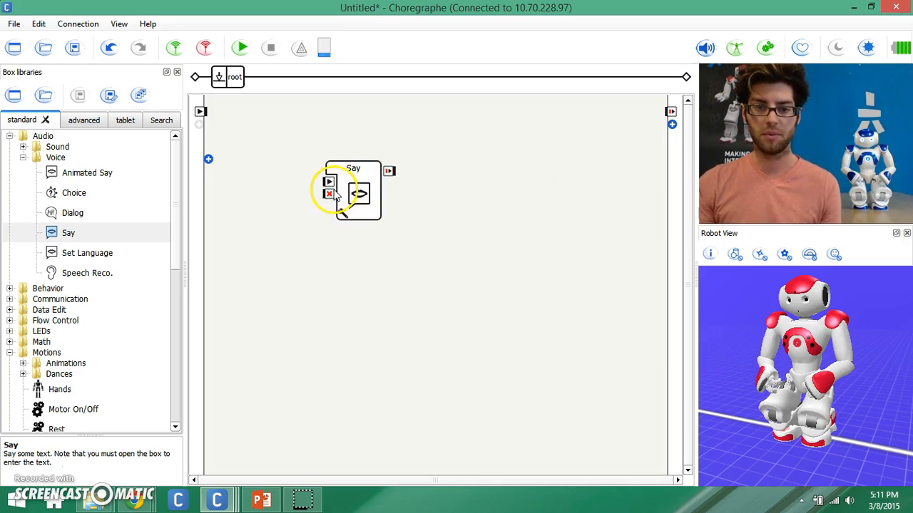
pyautogui.moveTo(328, 180)
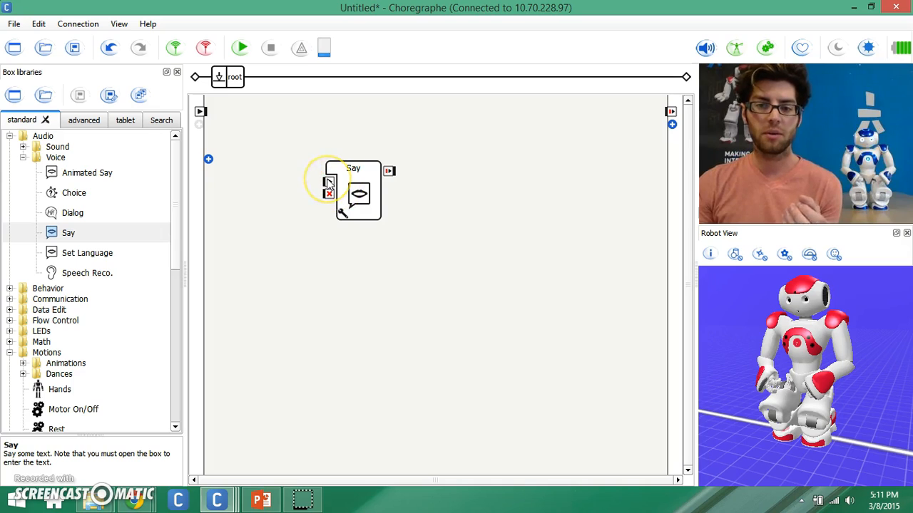
pyautogui.moveTo(329, 184)
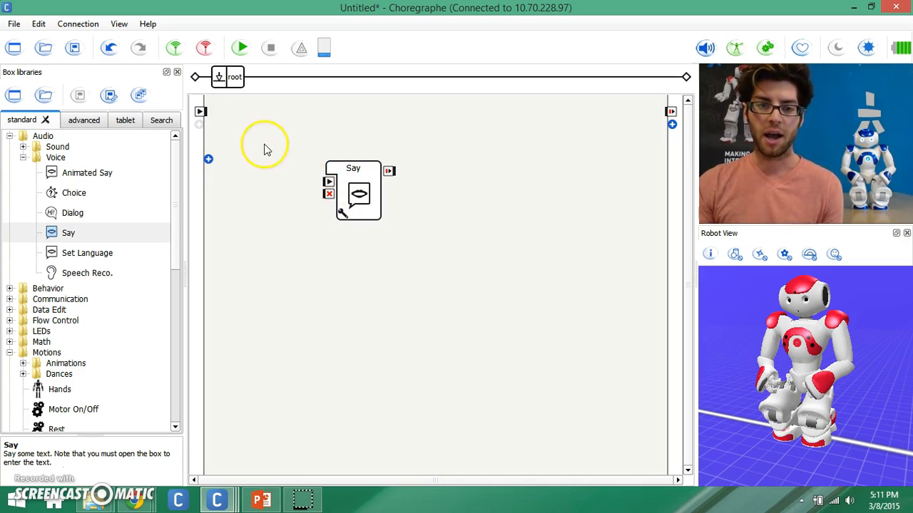
pyautogui.moveTo(199, 111)
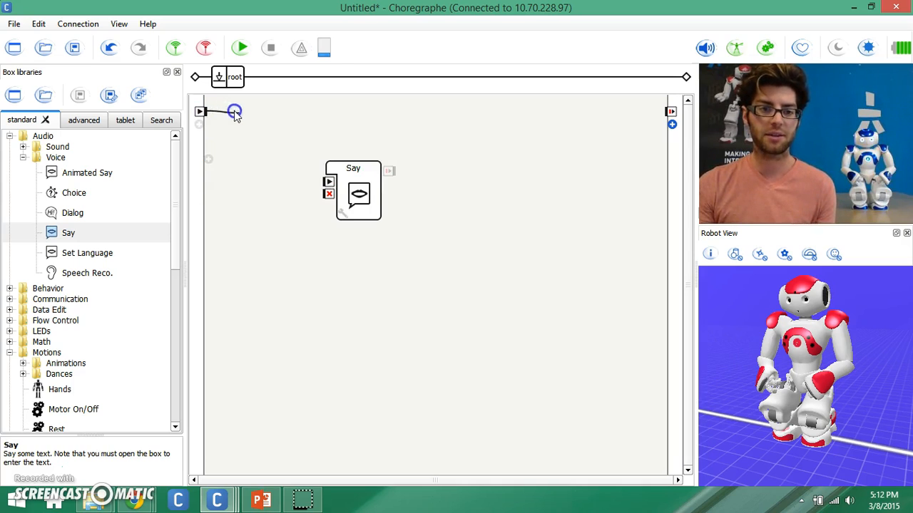
# Link the root diagram's onStart input to the Say box's onStart input and tidy the box position.
pyautogui.moveTo(235, 111); pyautogui.dragTo(294, 207)
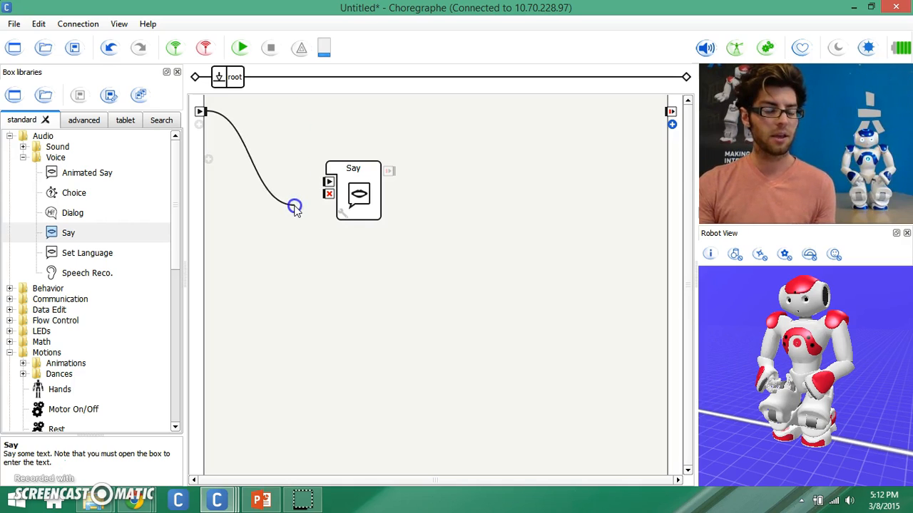
pyautogui.moveTo(293, 207); pyautogui.dragTo(322, 158)
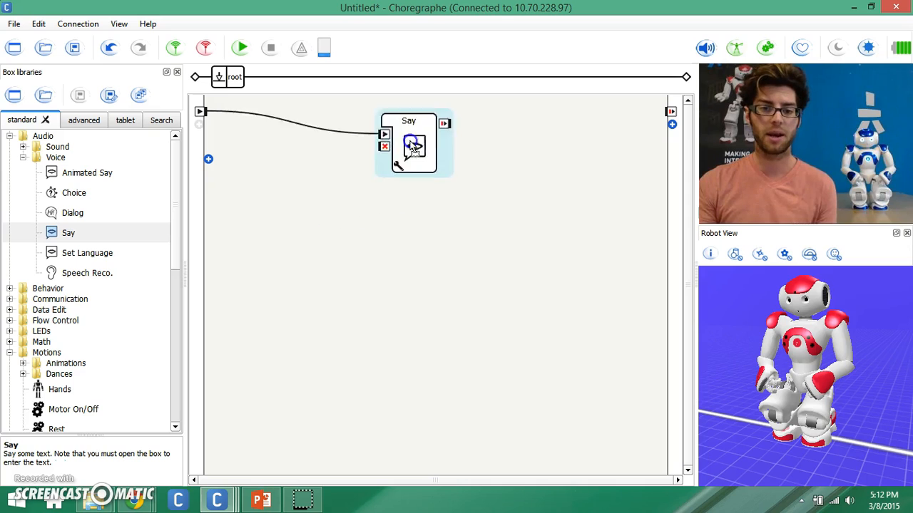
pyautogui.moveTo(413, 143); pyautogui.dragTo(349, 162)
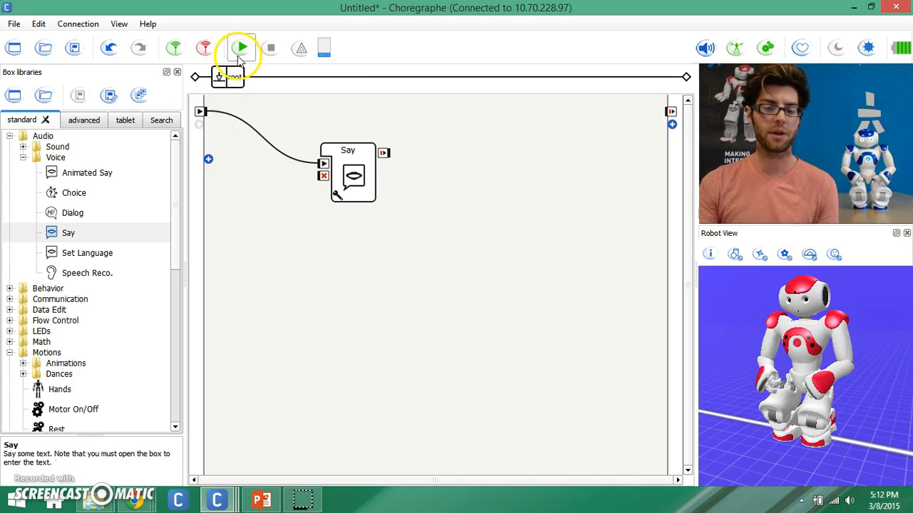
pyautogui.moveTo(200, 111)
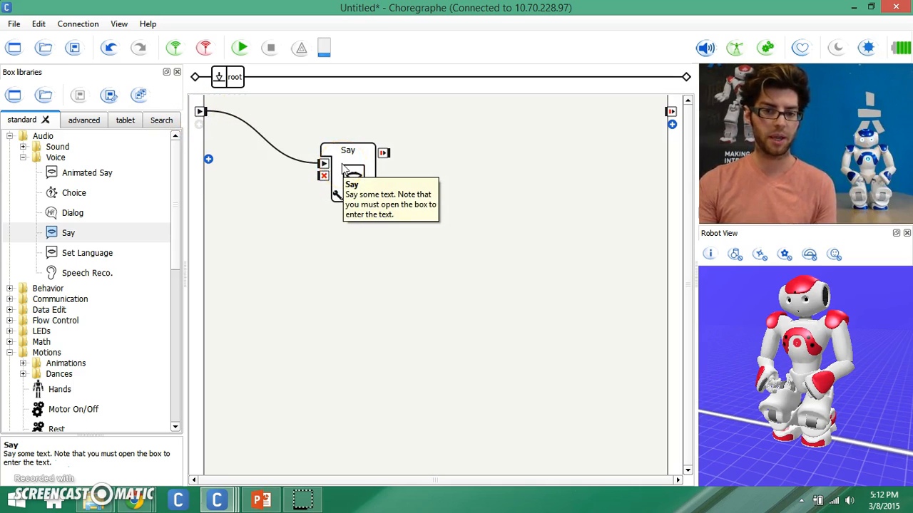
pyautogui.moveTo(548, 134)
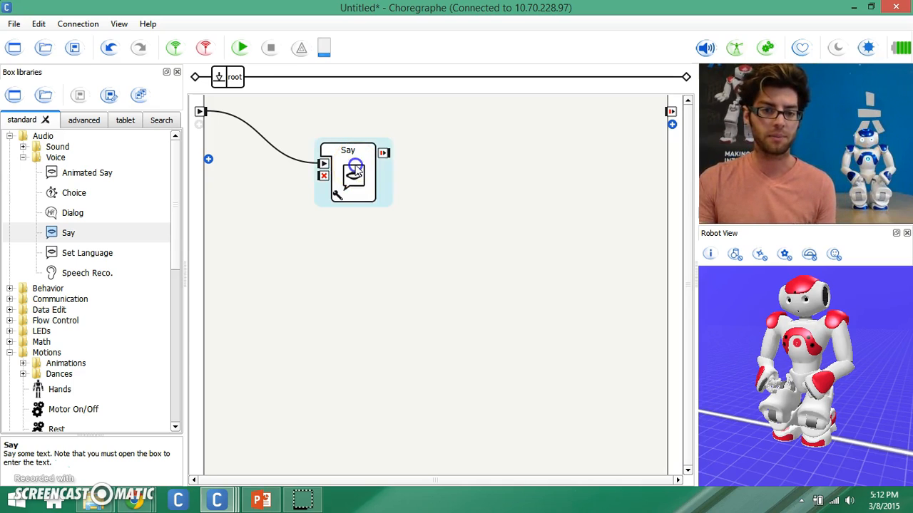
pyautogui.doubleClick(352, 174)
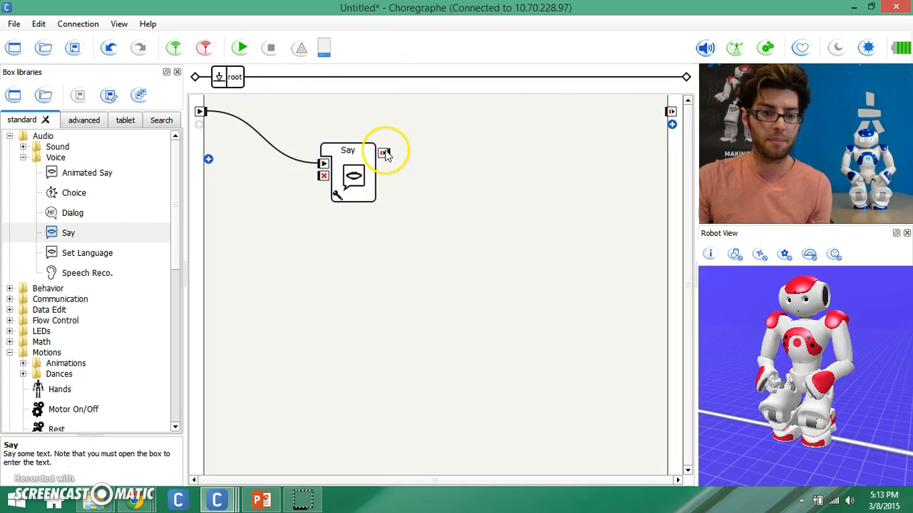
pyautogui.moveTo(384, 154)
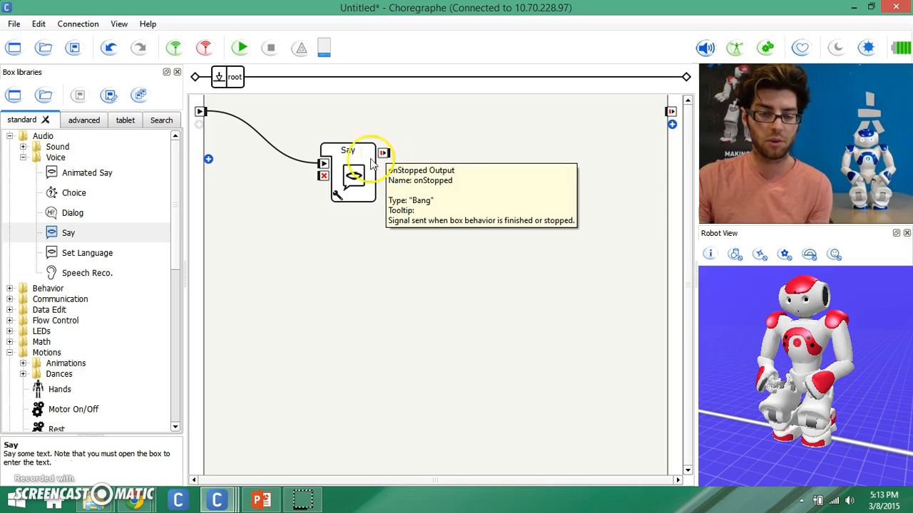
pyautogui.moveTo(368, 171)
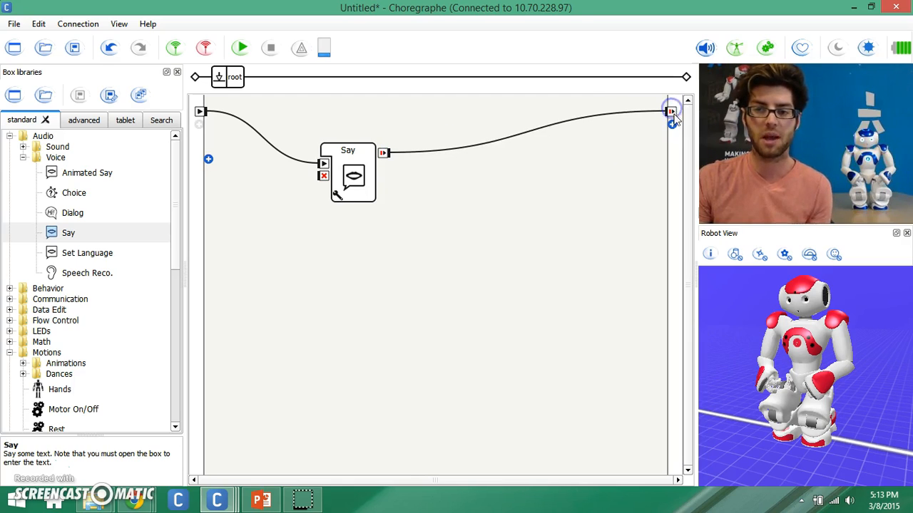
pyautogui.moveTo(357, 157)
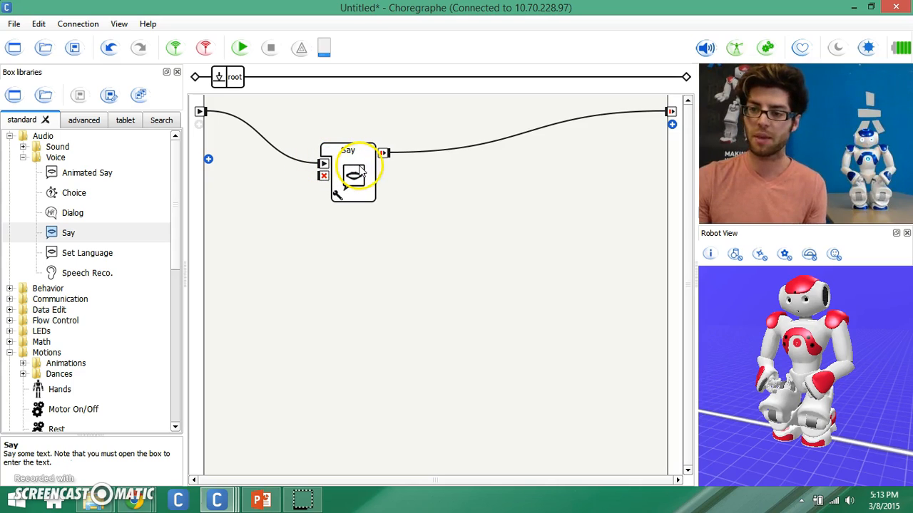
pyautogui.moveTo(619, 130)
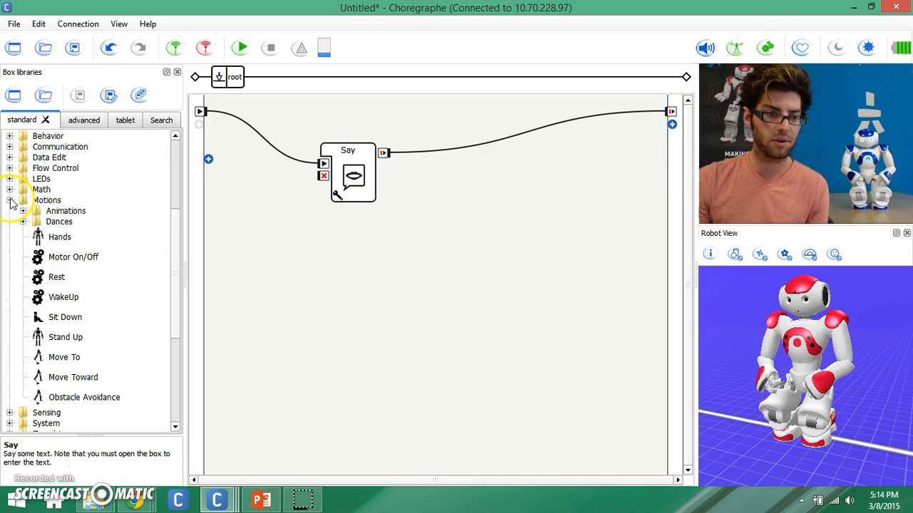
# Place a Hello animation box, link Say's output into it and Hello's output to the program end.
pyautogui.click(23, 211)
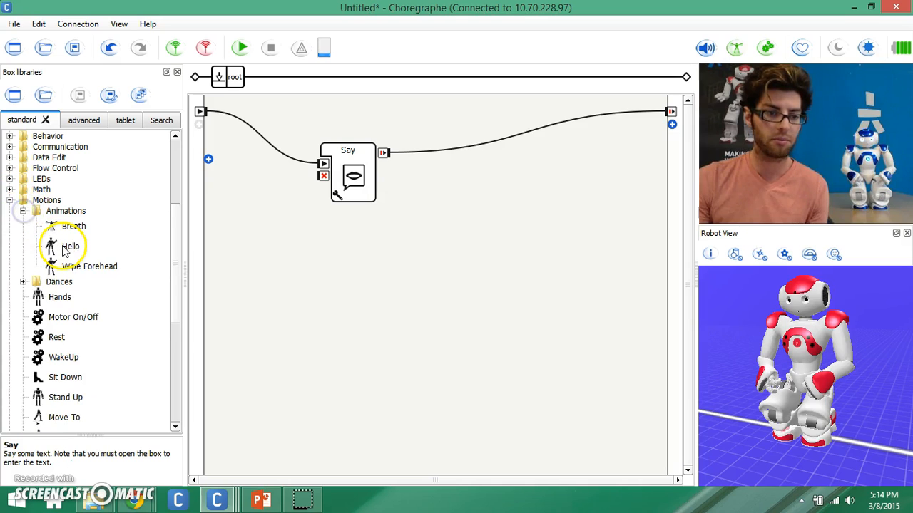
pyautogui.moveTo(71, 245); pyautogui.dragTo(535, 229)
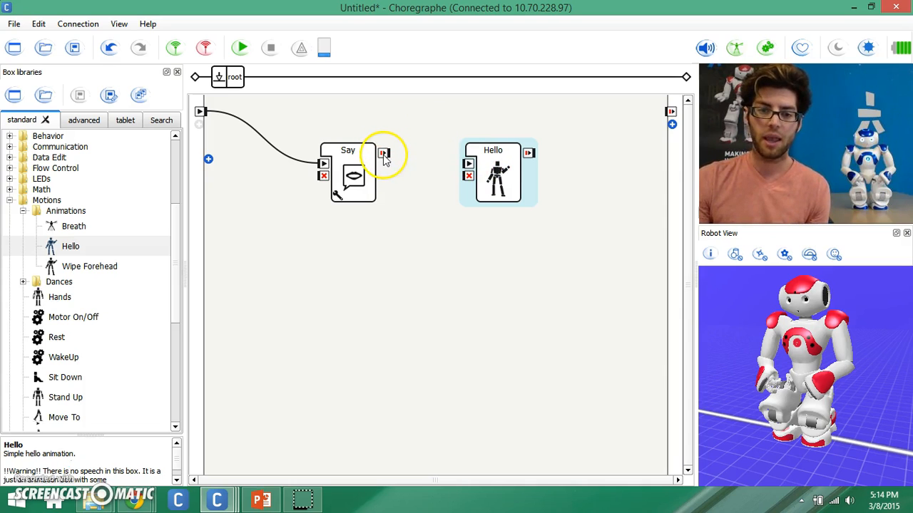
pyautogui.moveTo(384, 152); pyautogui.dragTo(463, 153)
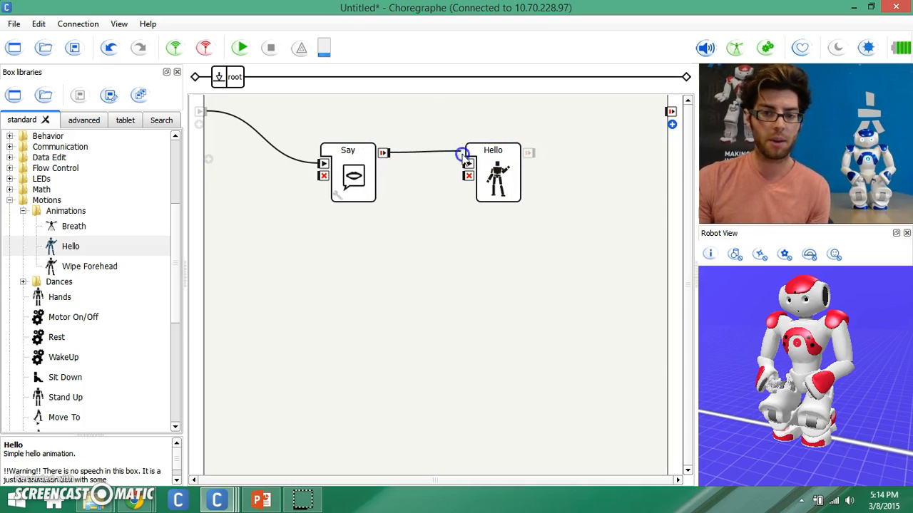
pyautogui.click(493, 174)
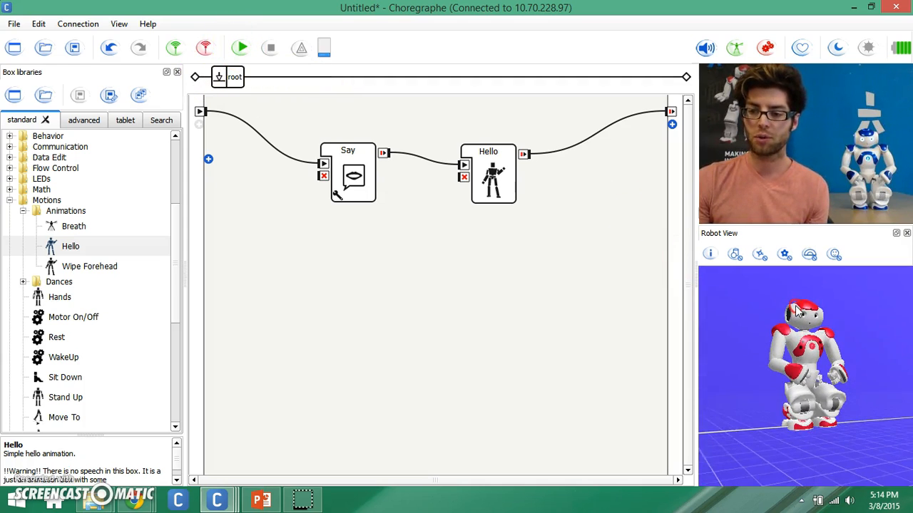
# Upload and play the Say-then-Hello behaviour on the connected robot with the green Play button.
pyautogui.click(239, 48)
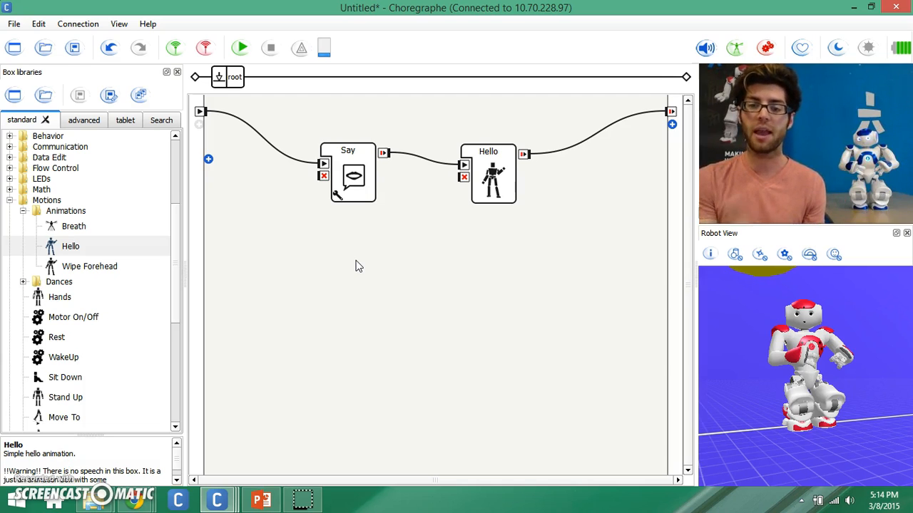
pyautogui.moveTo(682, 48)
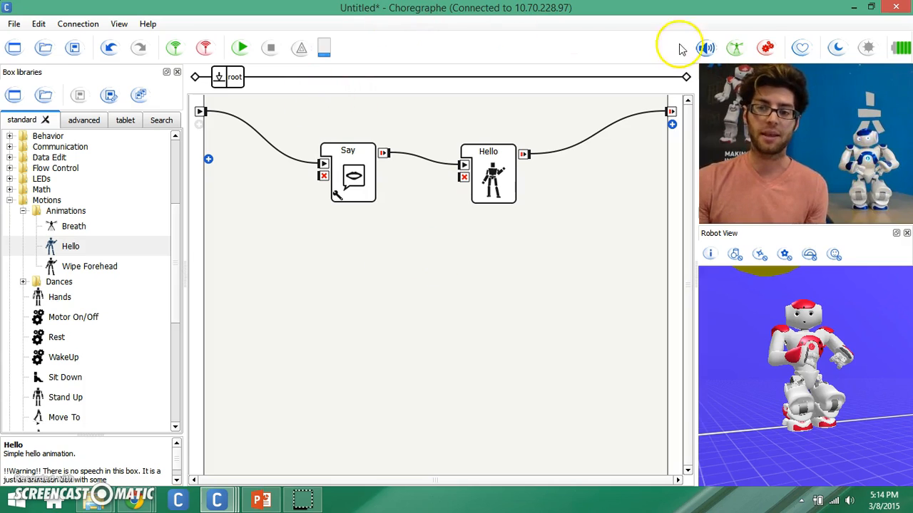
pyautogui.click(239, 49)
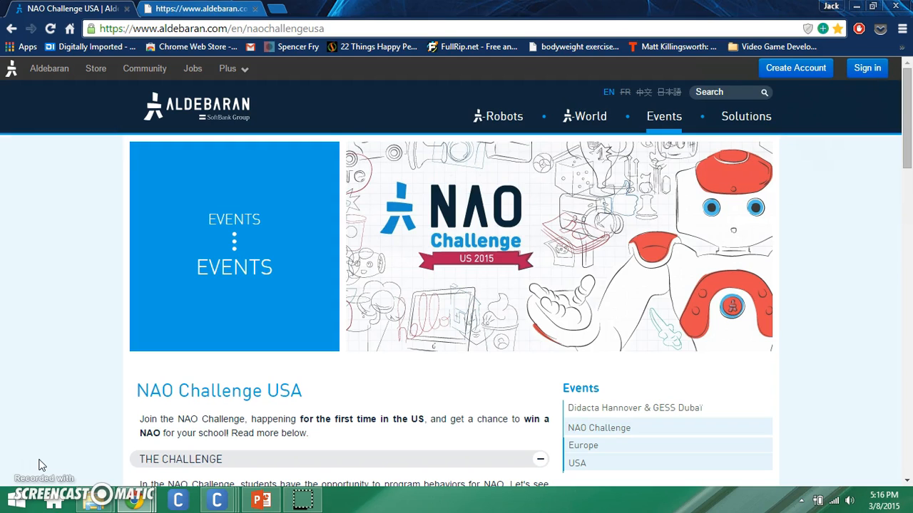
# Switch to Chrome on aldebaran.com/en/naochallengeusa and scroll through The Challenge and Tests sections.
pyautogui.click(211, 29)
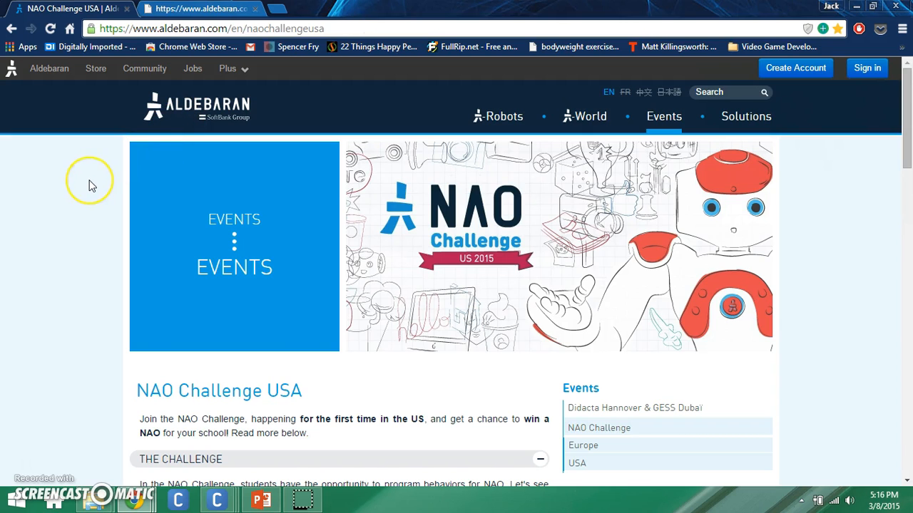
pyautogui.scroll(-3)
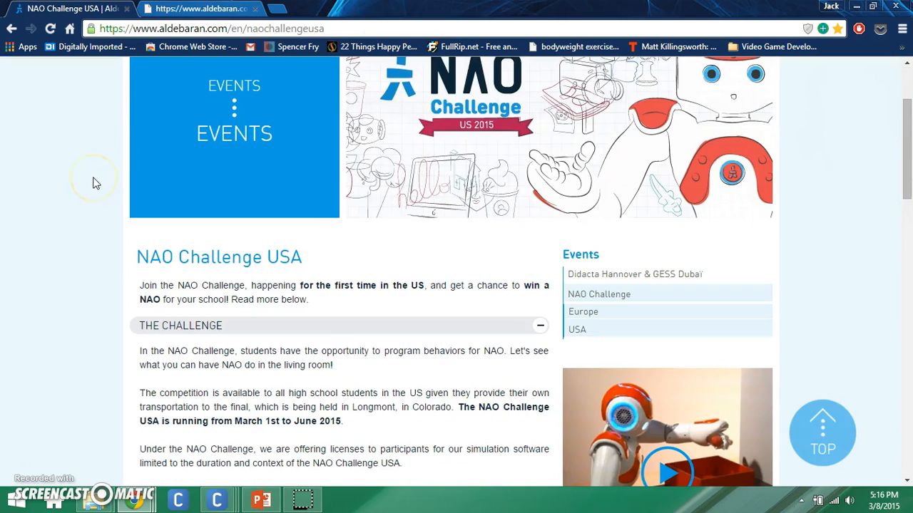
pyautogui.scroll(-3)
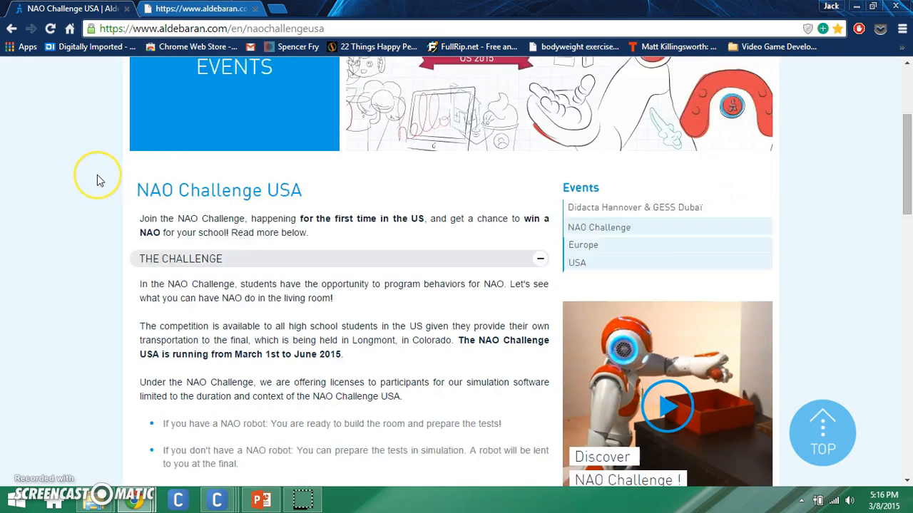
pyautogui.scroll(-3)
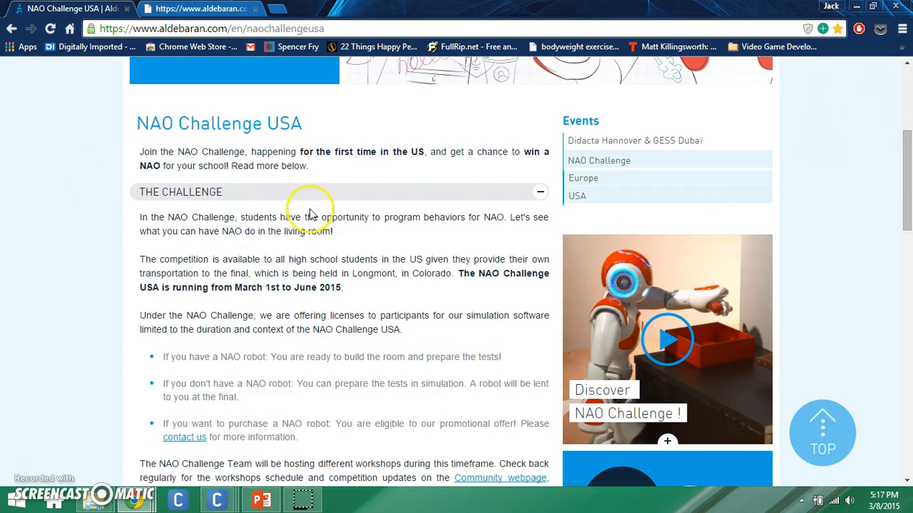
pyautogui.scroll(-3)
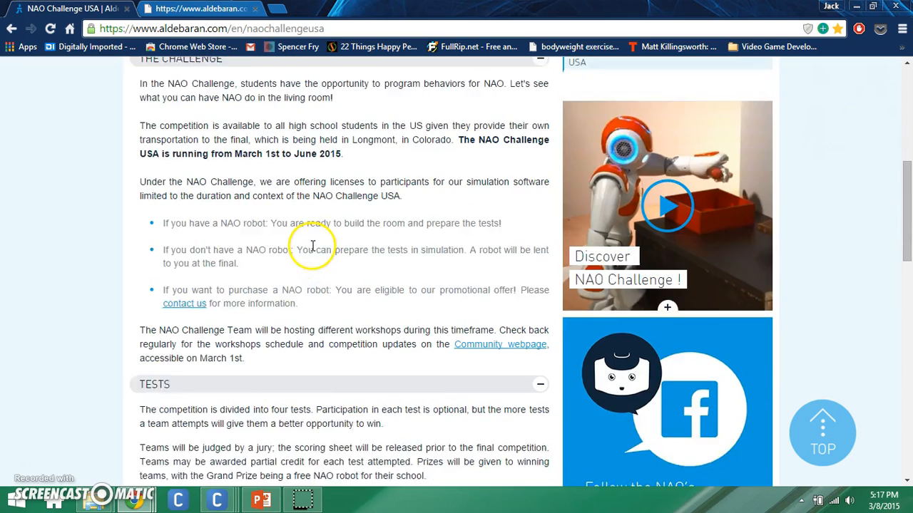
pyautogui.scroll(-3)
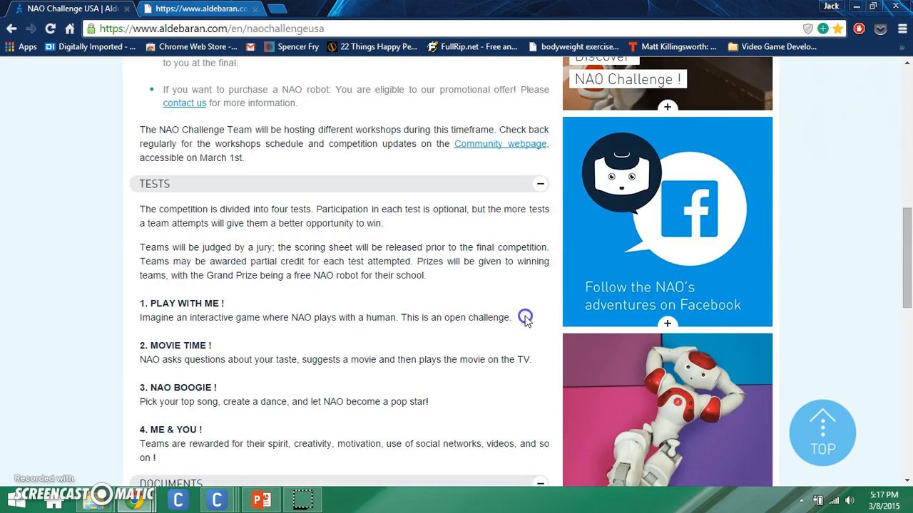
pyautogui.scroll(-3)
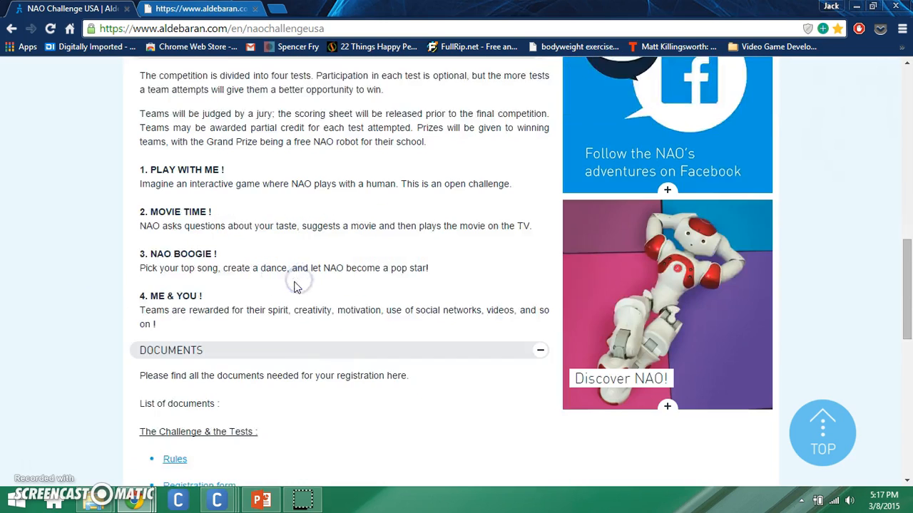
pyautogui.scroll(-3)
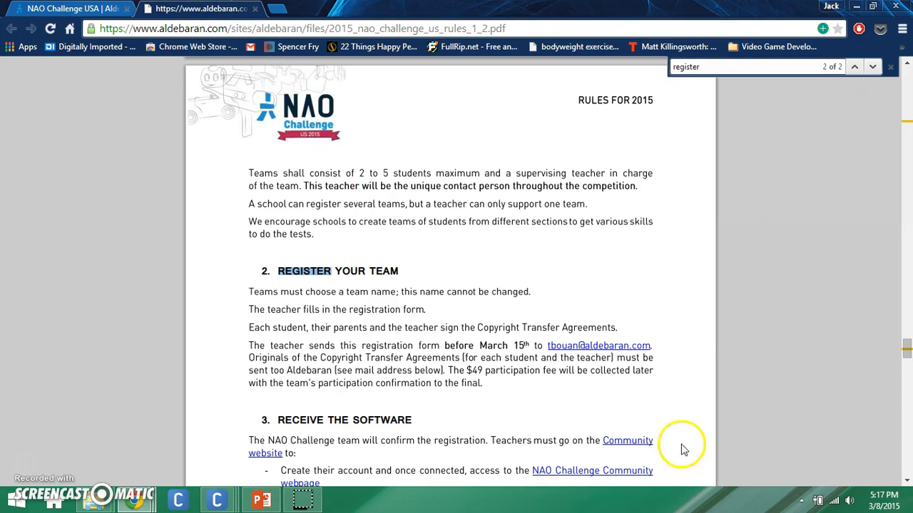
# Scroll the 2015 rules PDF through the NAO Boogie and Me & You sections, then return to the NAO Challenge USA tab.
pyautogui.scroll(-3)
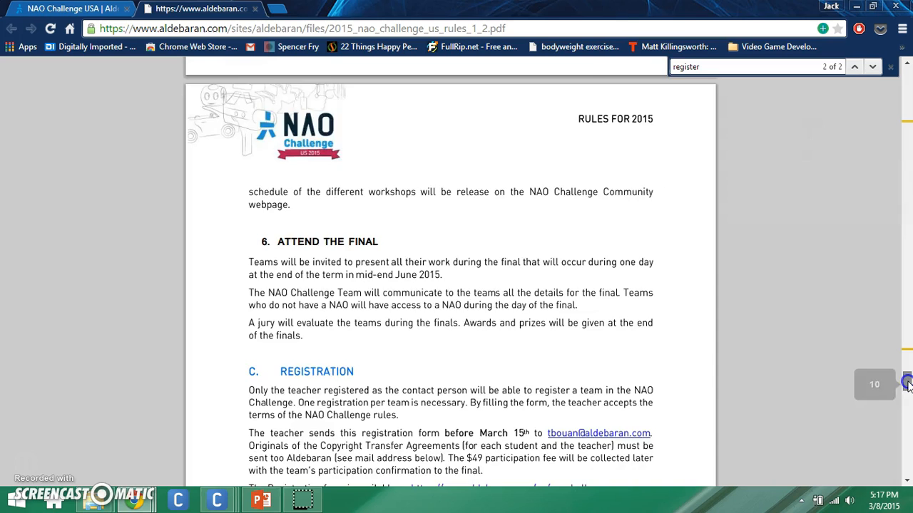
pyautogui.scroll(-3)
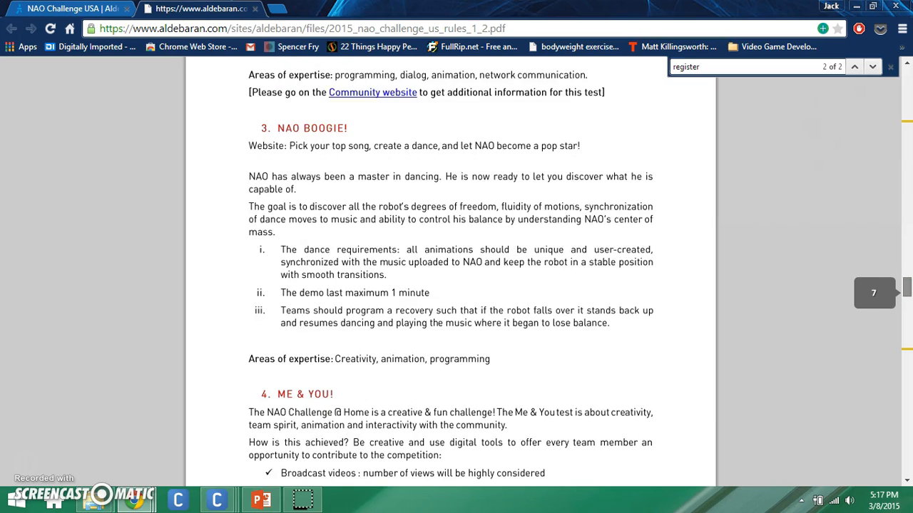
pyautogui.click(71, 9)
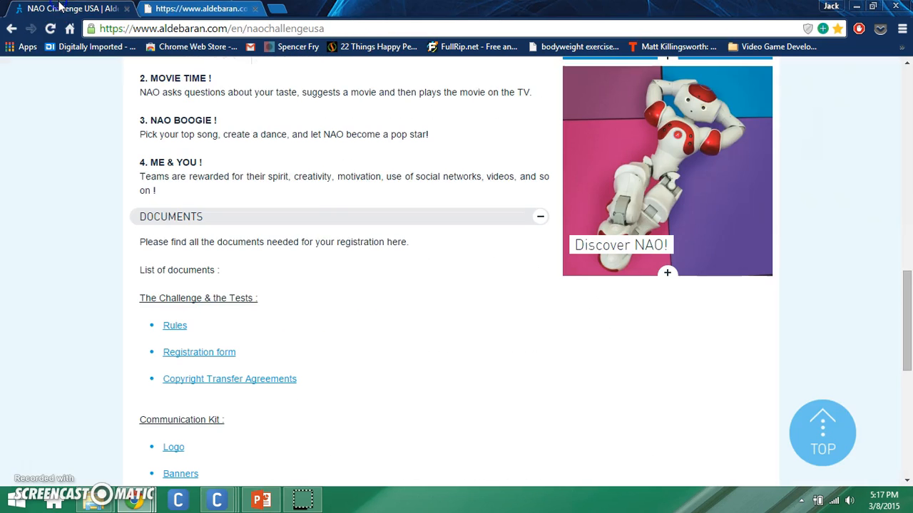
pyautogui.scroll(-3)
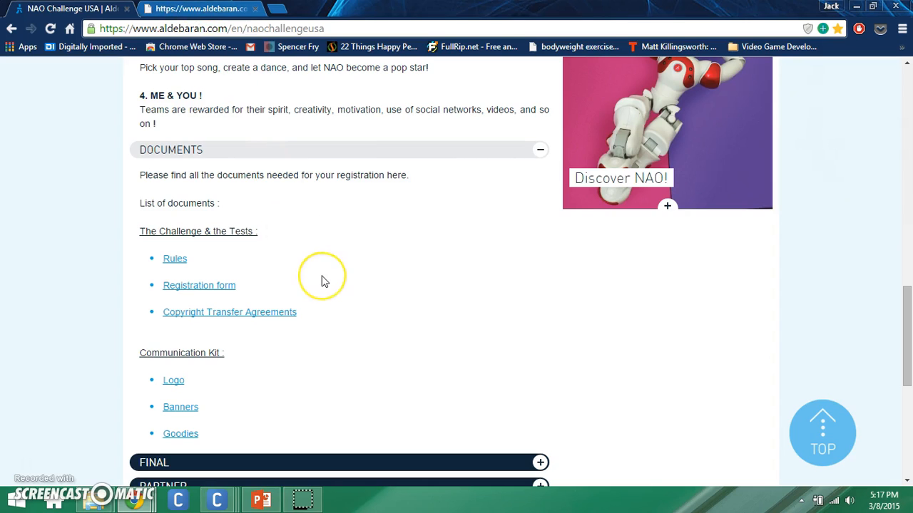
pyautogui.moveTo(199, 285)
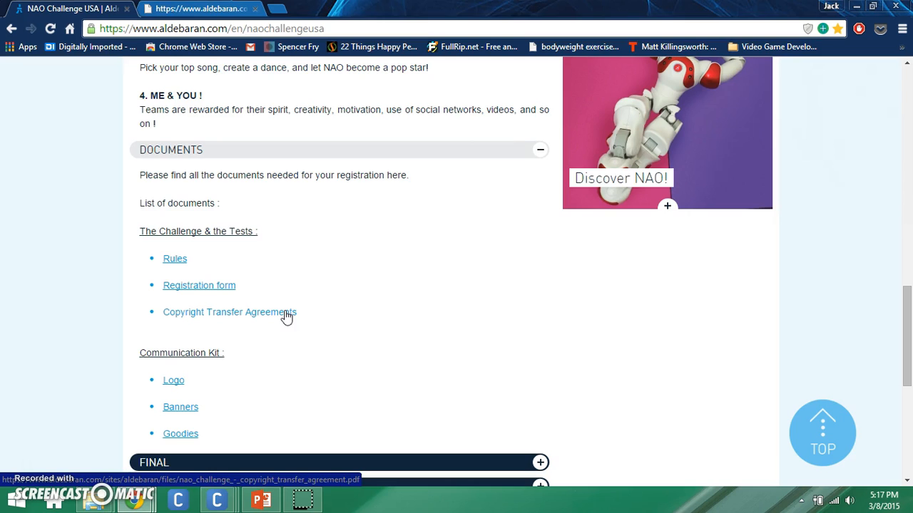
pyautogui.scroll(-3)
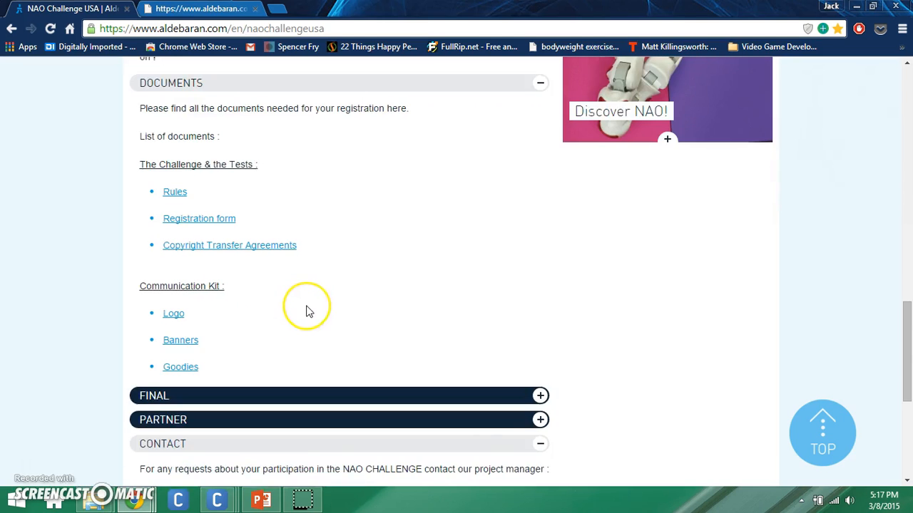
pyautogui.scroll(3)
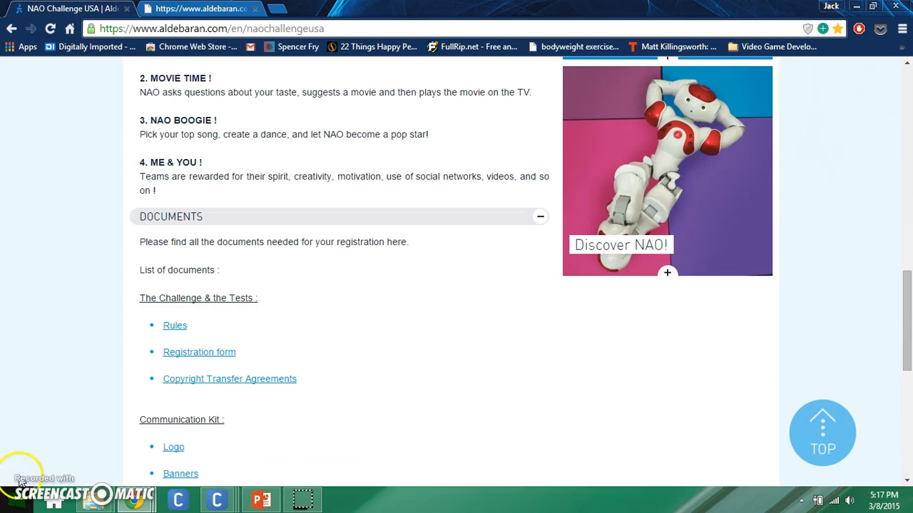